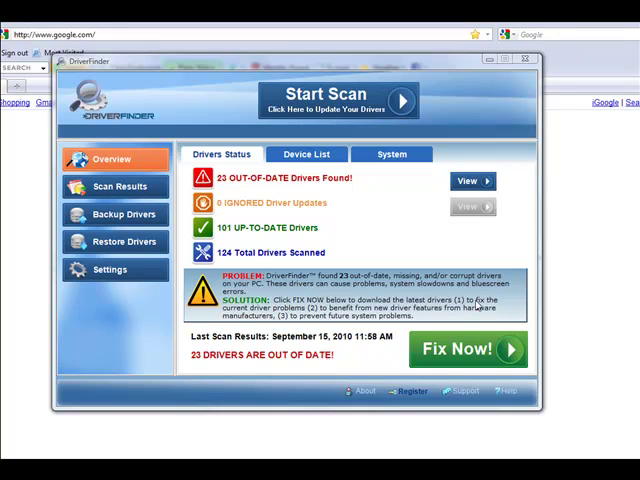
pyautogui.click(524, 60)
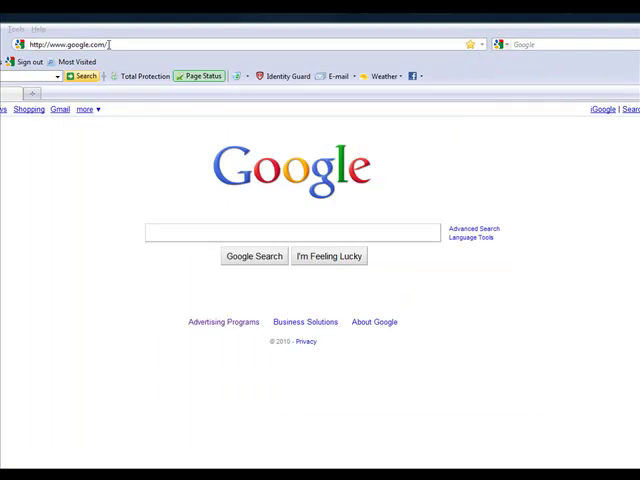
pyautogui.click(70, 44)
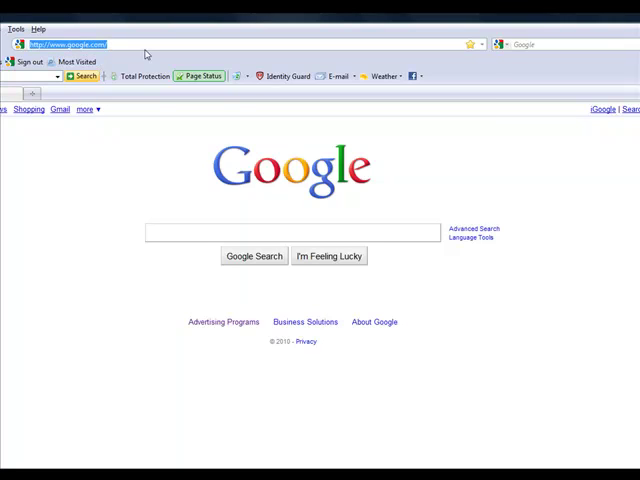
pyautogui.write('www.')
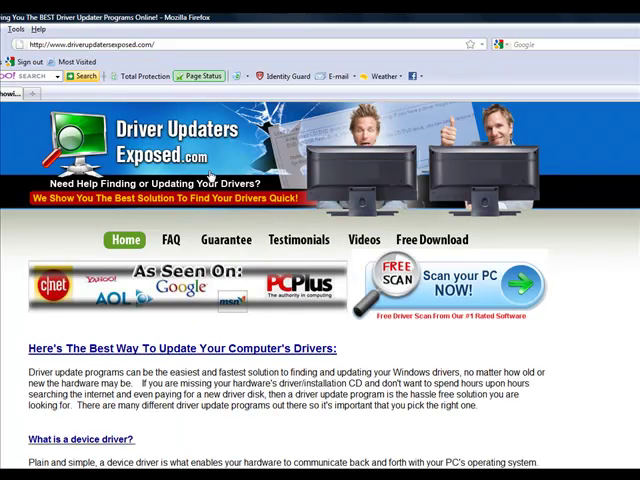
pyautogui.moveTo(420, 296)
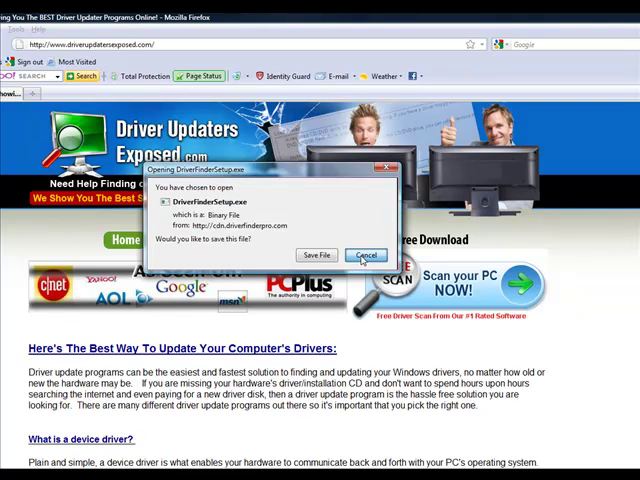
# Save the DriverFinderSetup.exe download offered by the website.
pyautogui.click(366, 256)
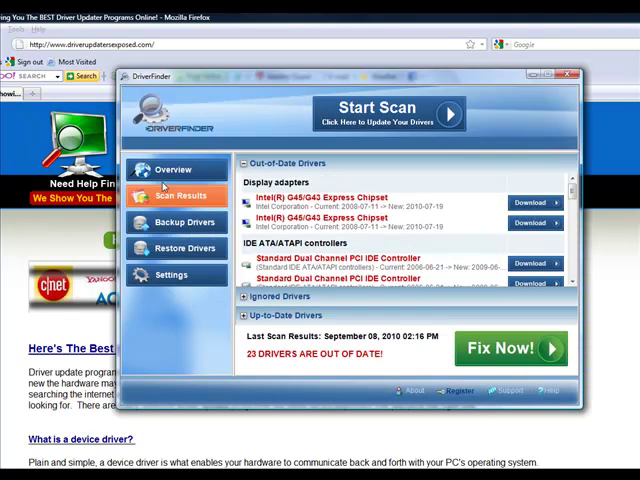
pyautogui.click(176, 168)
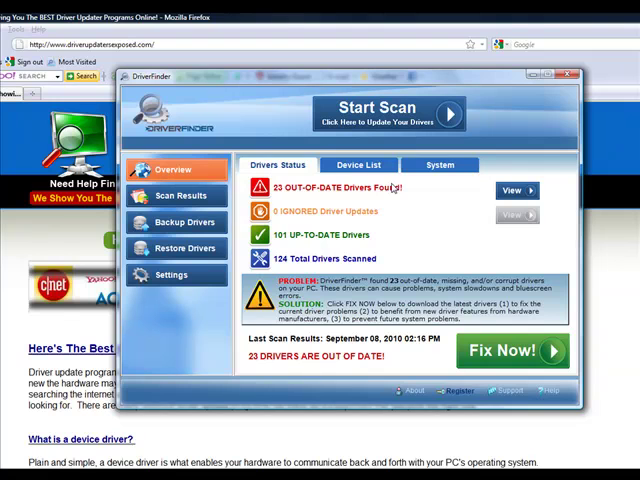
pyautogui.click(388, 112)
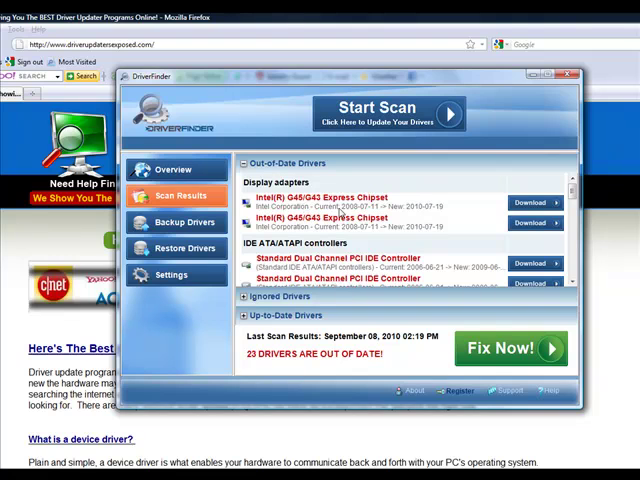
pyautogui.moveTo(412, 220)
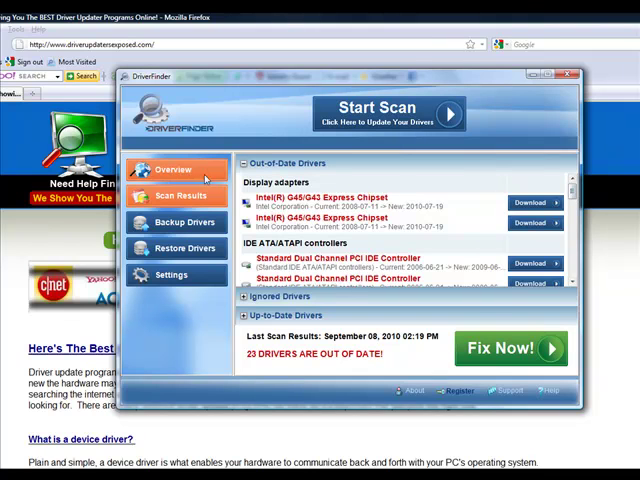
# Show the scan summary: 30 out-of-date, 101 up-to-date, 126 drivers scanned.
pyautogui.click(172, 168)
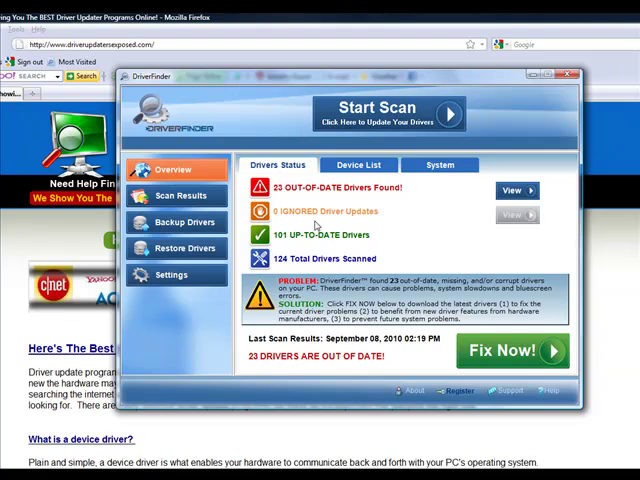
pyautogui.moveTo(316, 224)
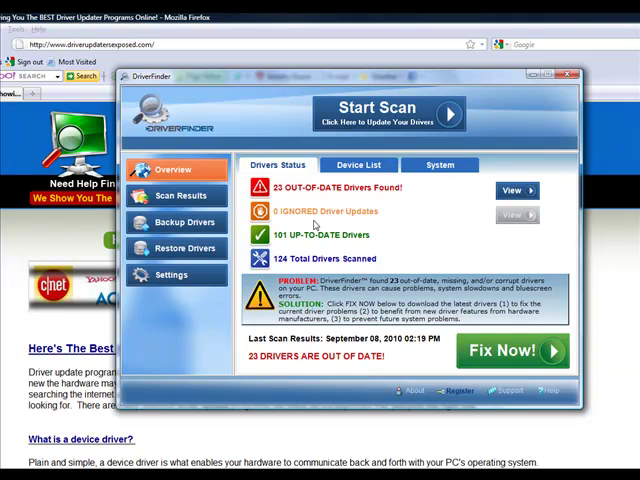
pyautogui.click(180, 196)
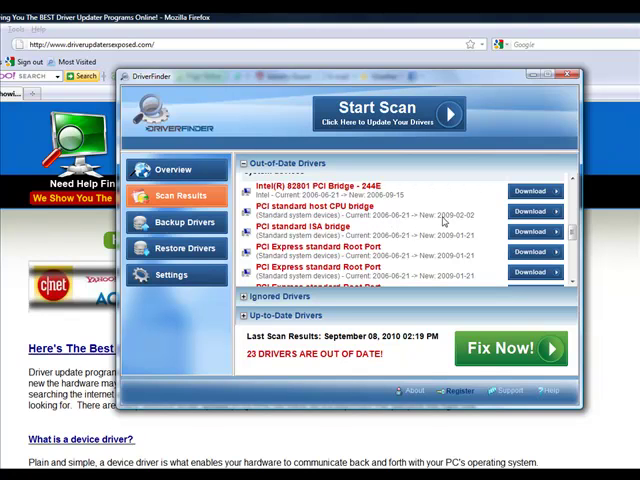
pyautogui.moveTo(460, 222)
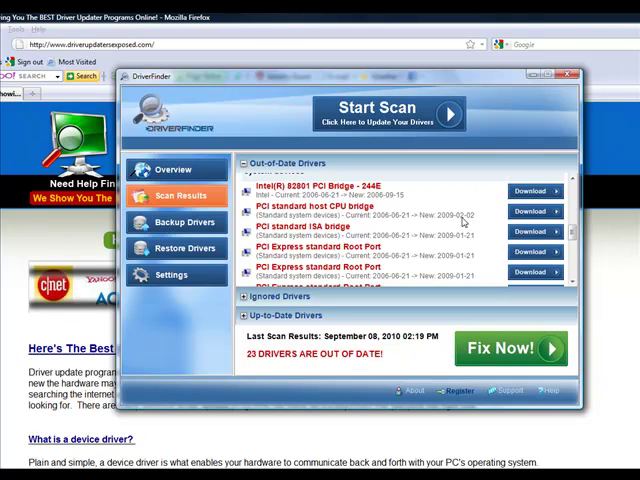
pyautogui.moveTo(568, 220)
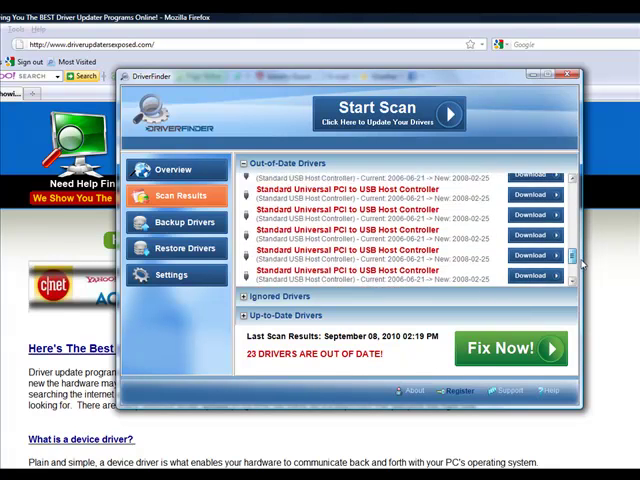
pyautogui.scroll(-3)
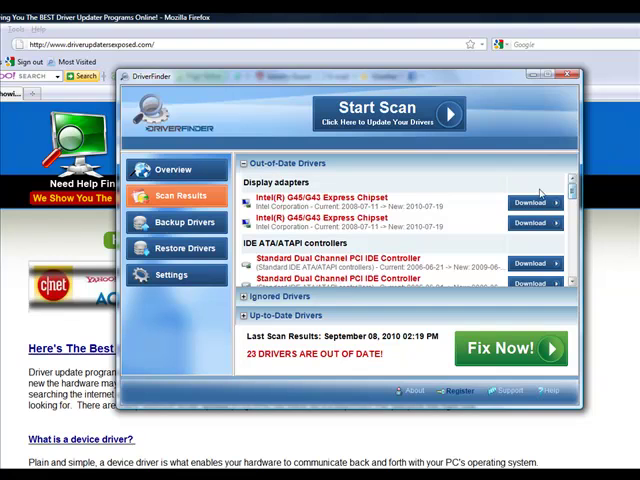
pyautogui.moveTo(368, 336)
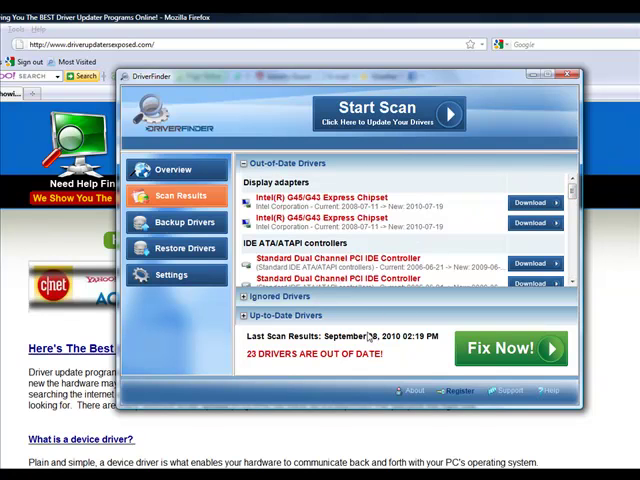
pyautogui.moveTo(264, 362)
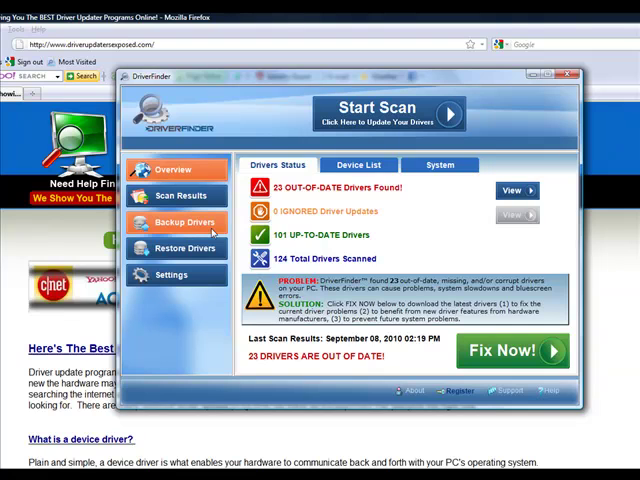
# Show the Backup Drivers page listing computer, DVD/CD-ROM and disk drive devices.
pyautogui.click(184, 220)
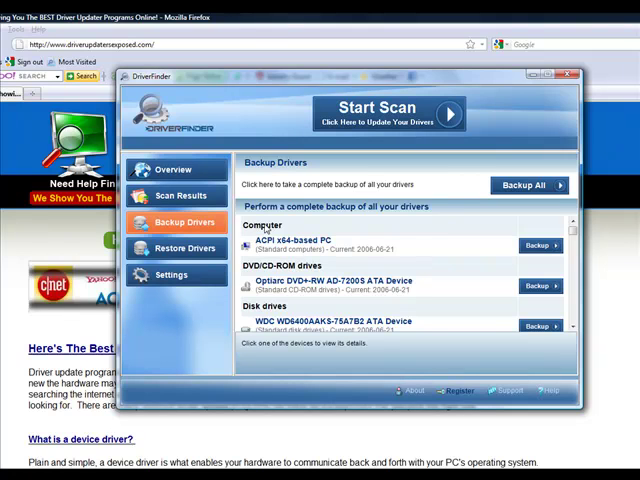
pyautogui.moveTo(352, 236)
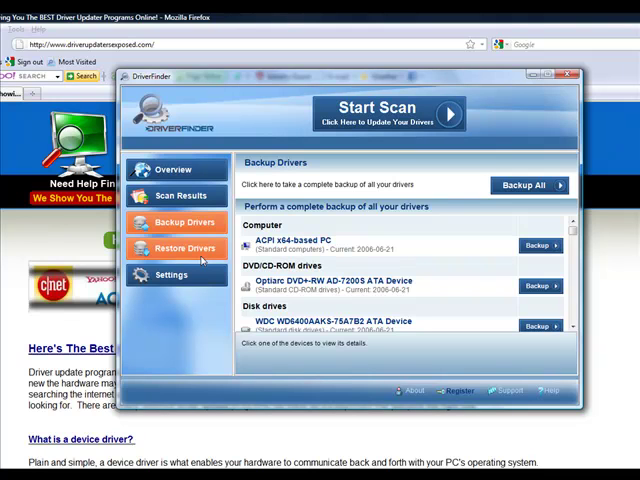
# Show the Restore Drivers page with its backup restore location, then return to Overview.
pyautogui.click(184, 248)
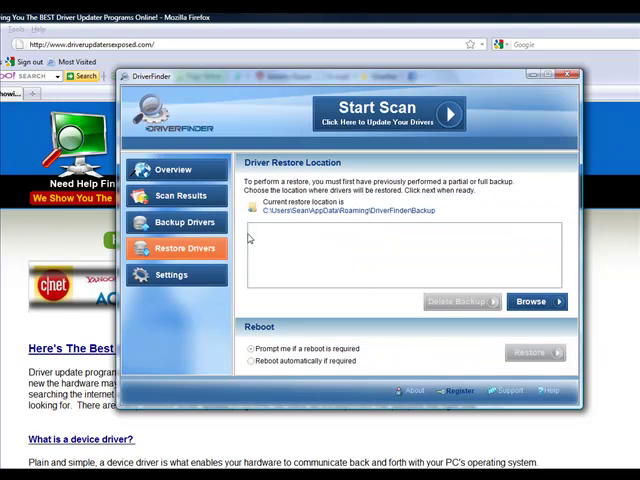
pyautogui.click(176, 168)
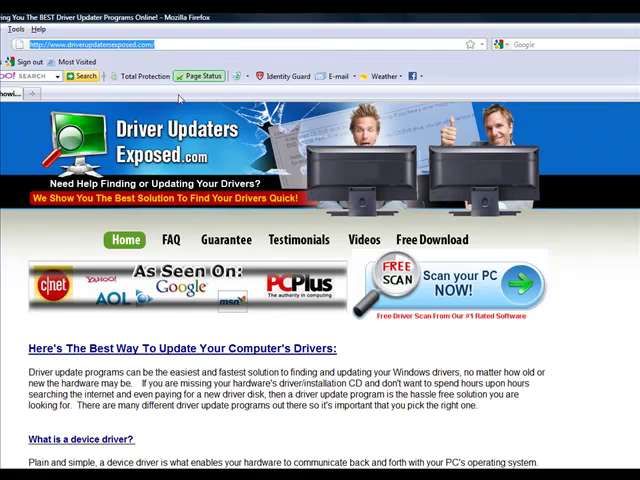
pyautogui.moveTo(324, 204)
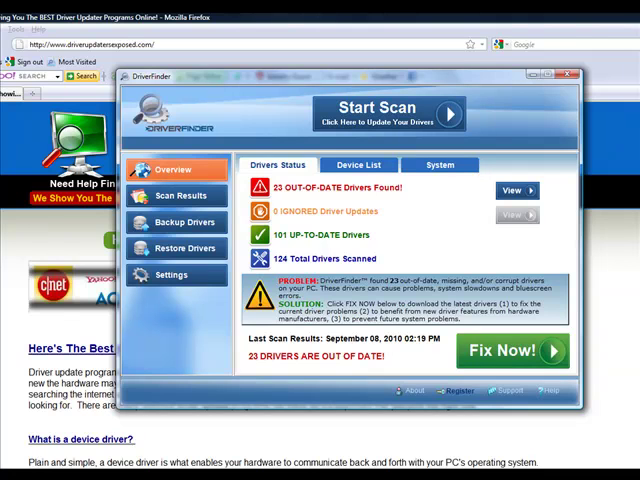
pyautogui.click(560, 76)
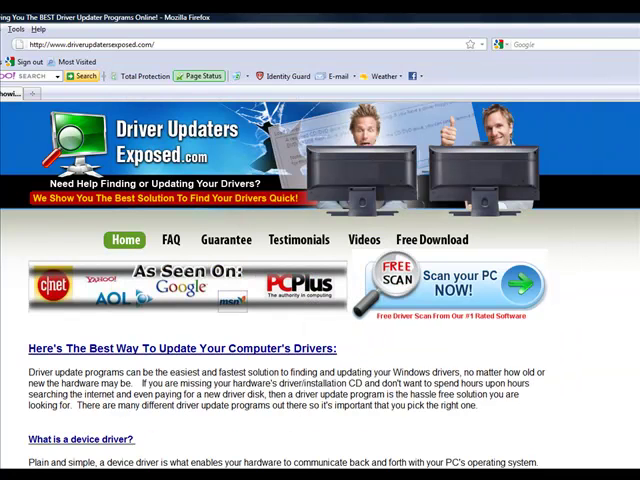